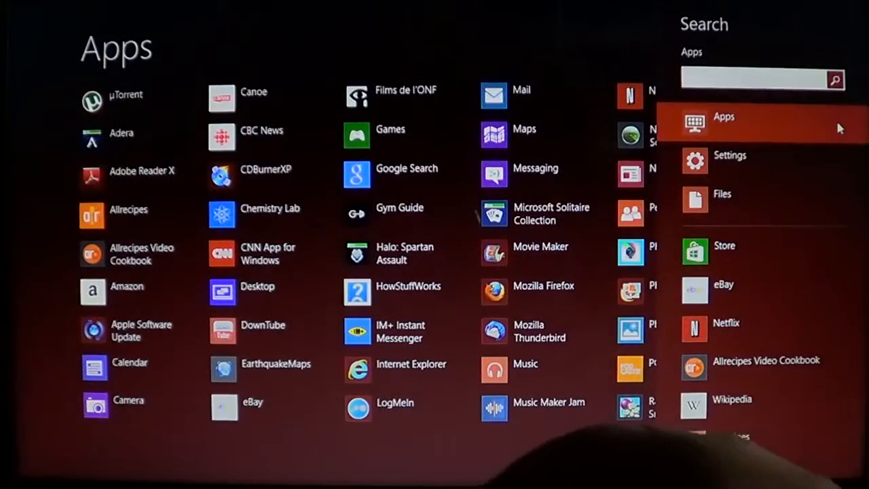
Step: Search the Start screen apps for 'recovery' and launch Recovery Media Creator
type("reco")
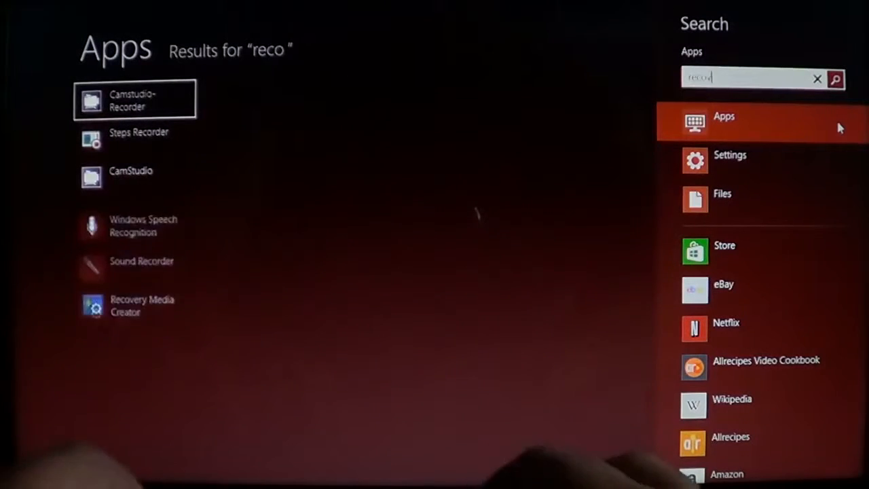
type("very")
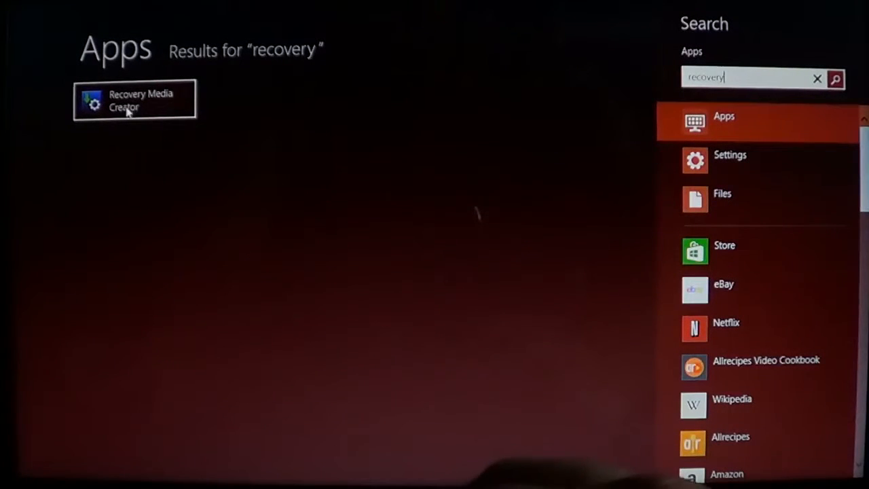
left_click(134, 103)
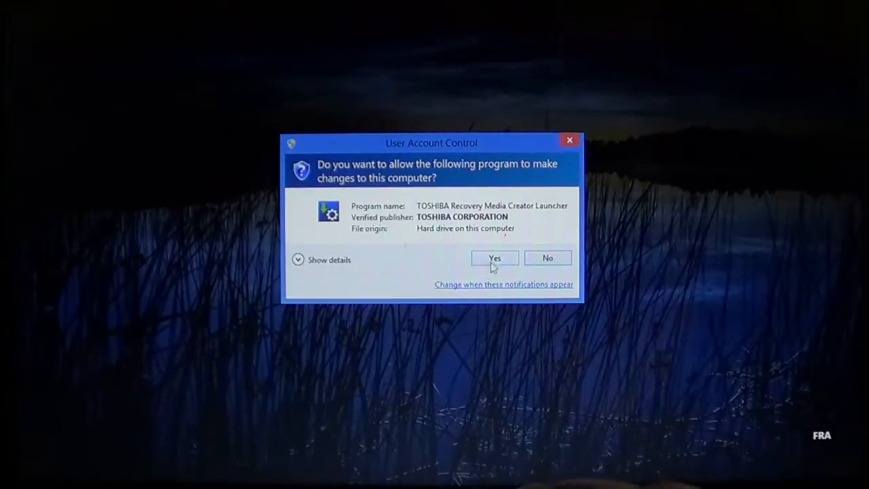
Step: Approve the User Account Control prompt so the Toshiba Create Recovery Media window appears
left_click(495, 258)
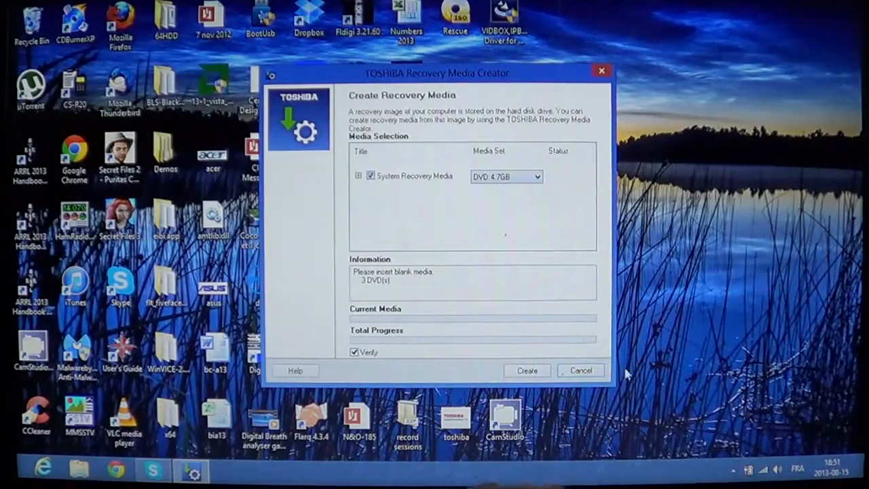
Step: Cancel out of TOSHIBA Recovery Media Creator, leaving the 4.7GB DVD option unused
left_click(580, 370)
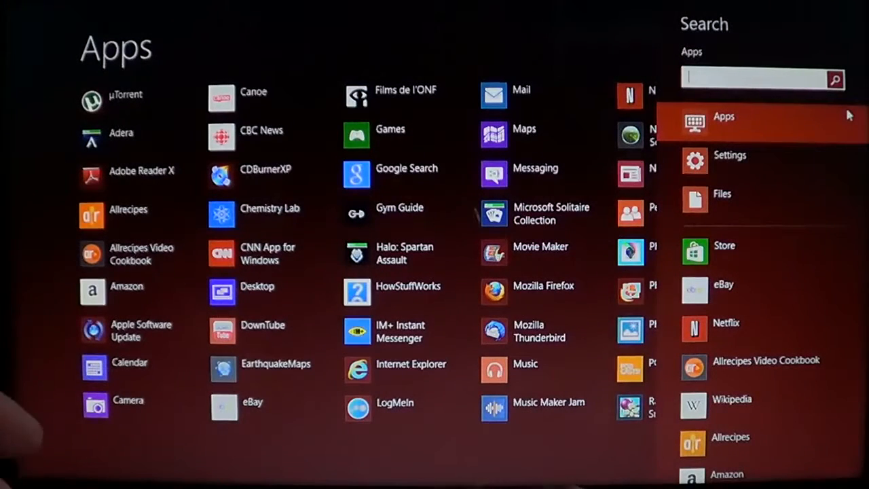
Step: Search settings for 'hard' and launch 'Create a recovery drive'
type("hard")
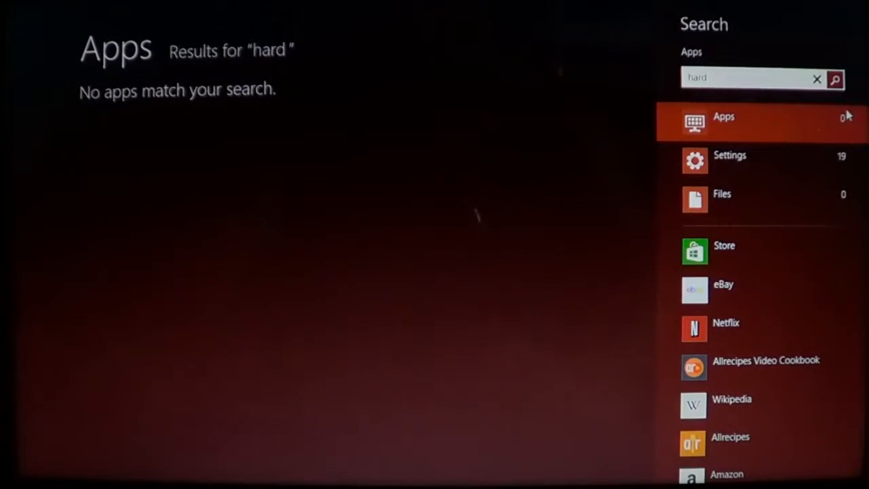
left_click(731, 155)
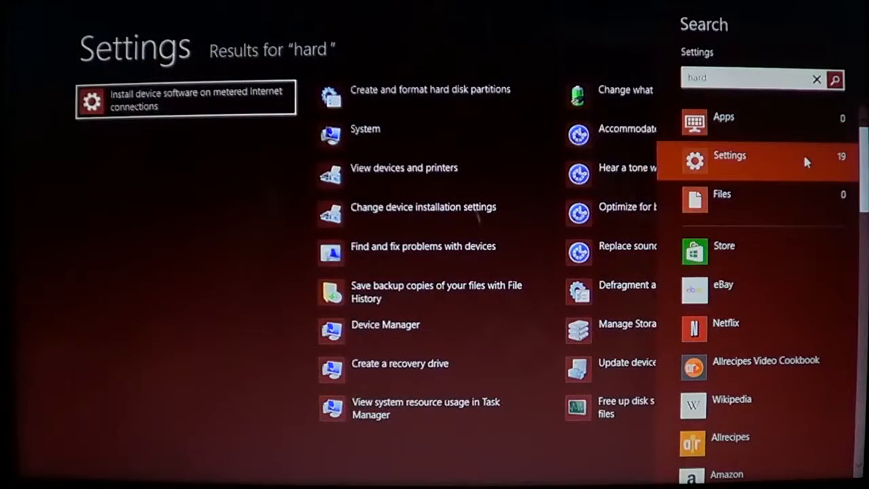
mouse_move(395, 83)
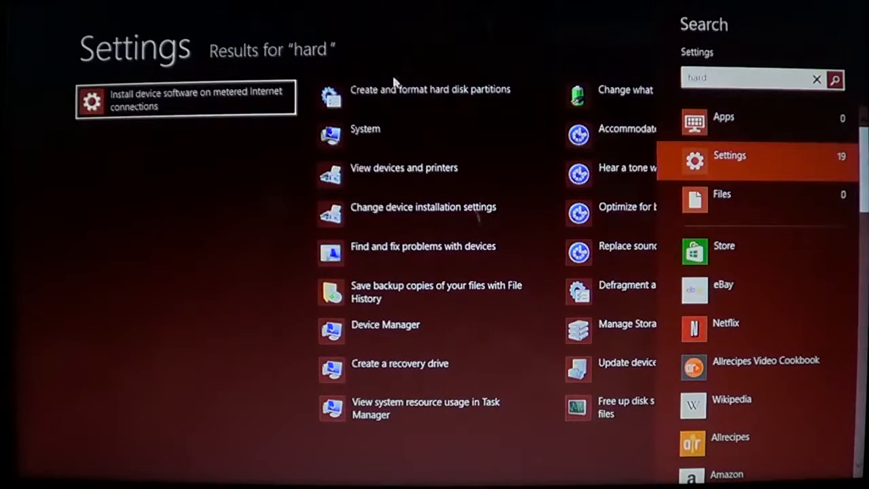
mouse_move(409, 104)
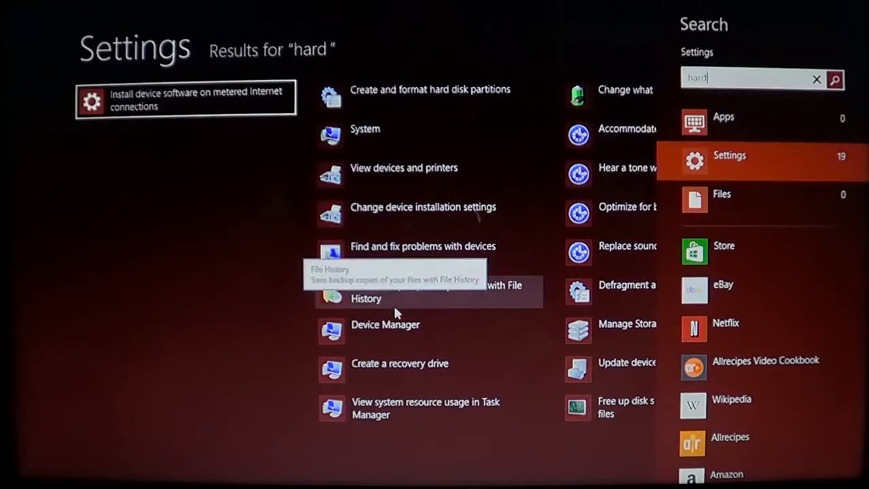
mouse_move(421, 381)
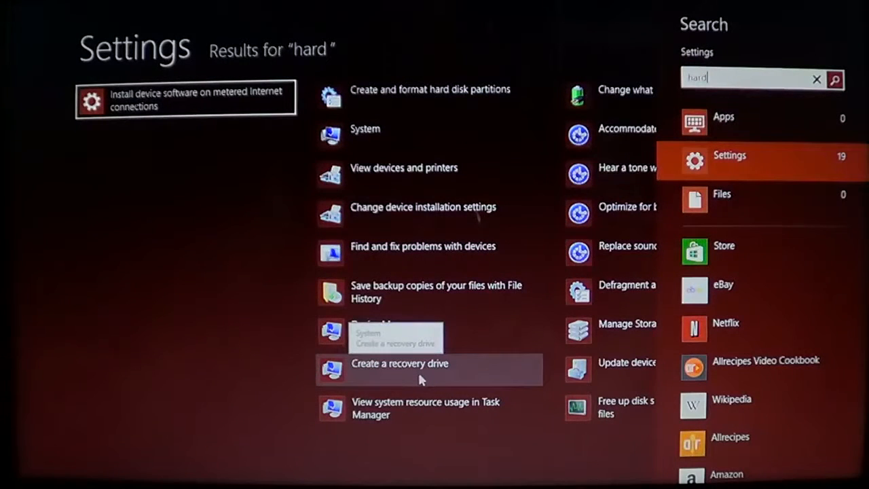
mouse_move(455, 382)
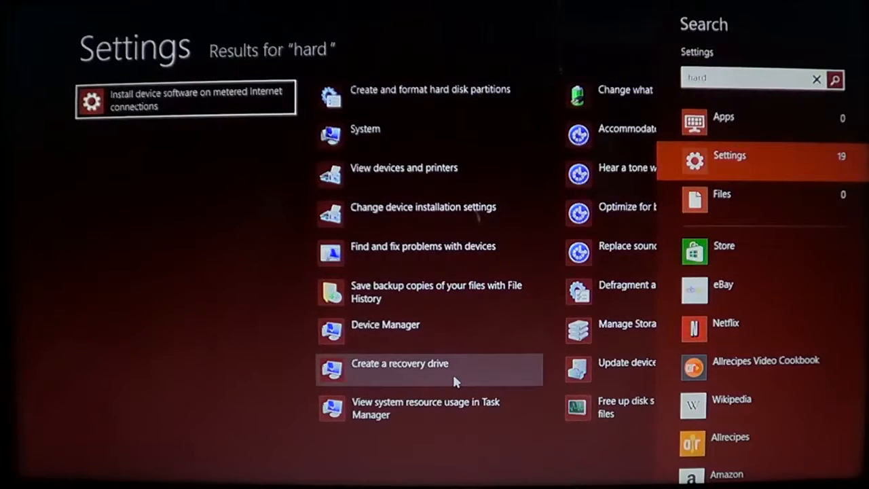
left_click(420, 364)
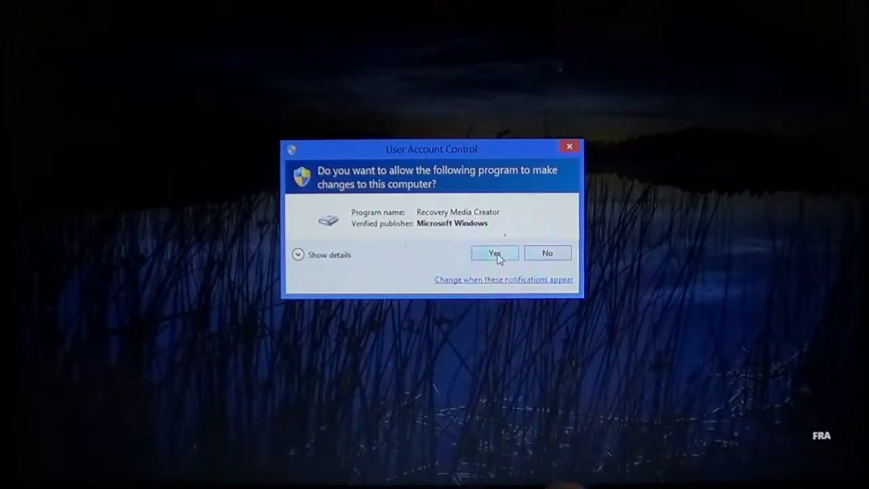
Step: Approve the recovery drive tool and proceed with 'Copy the recovery partition' checked
left_click(494, 253)
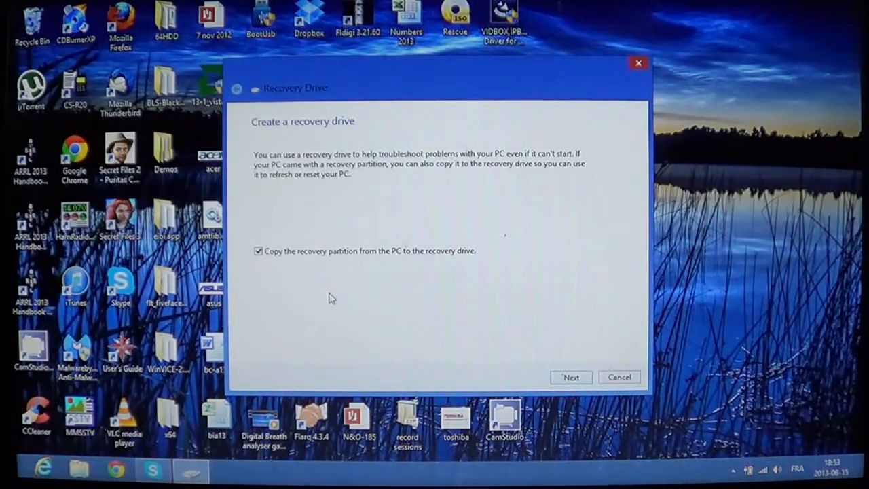
left_click(570, 378)
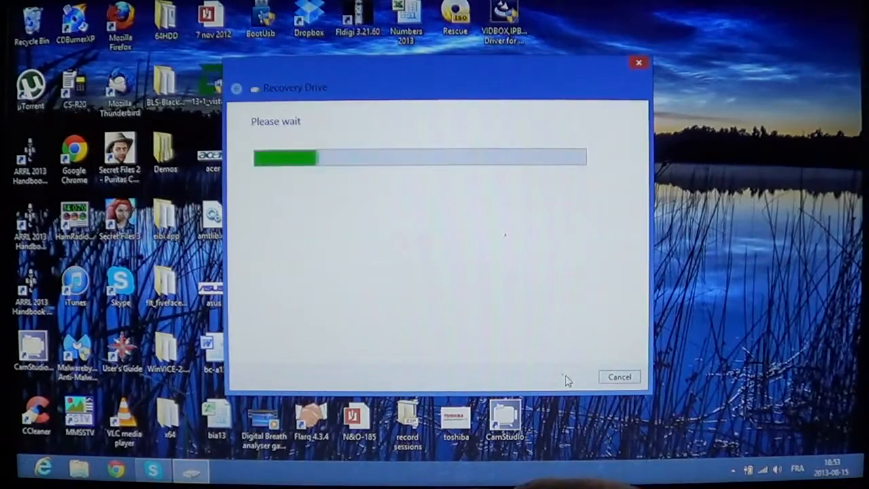